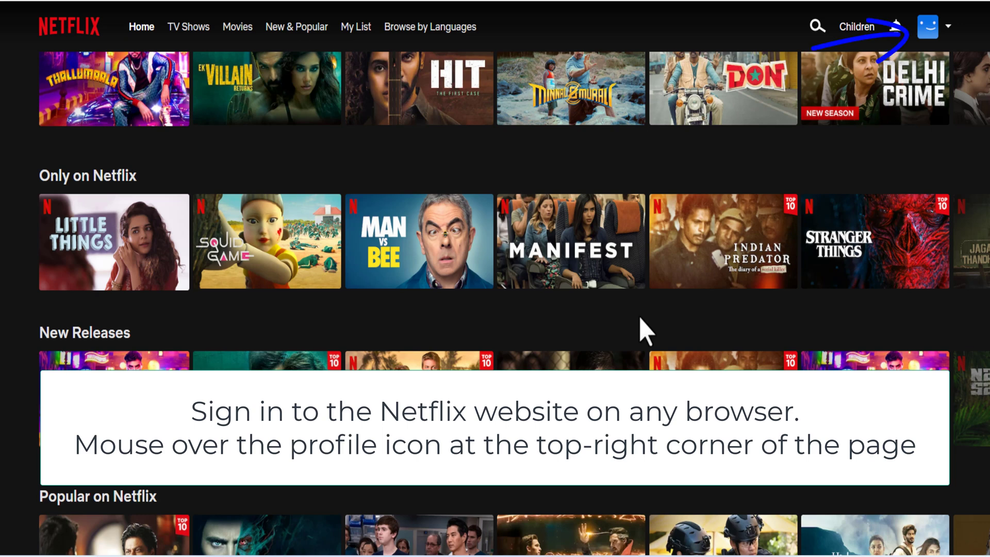
{"action": "mouse_move", "coordinate": [928, 27]}
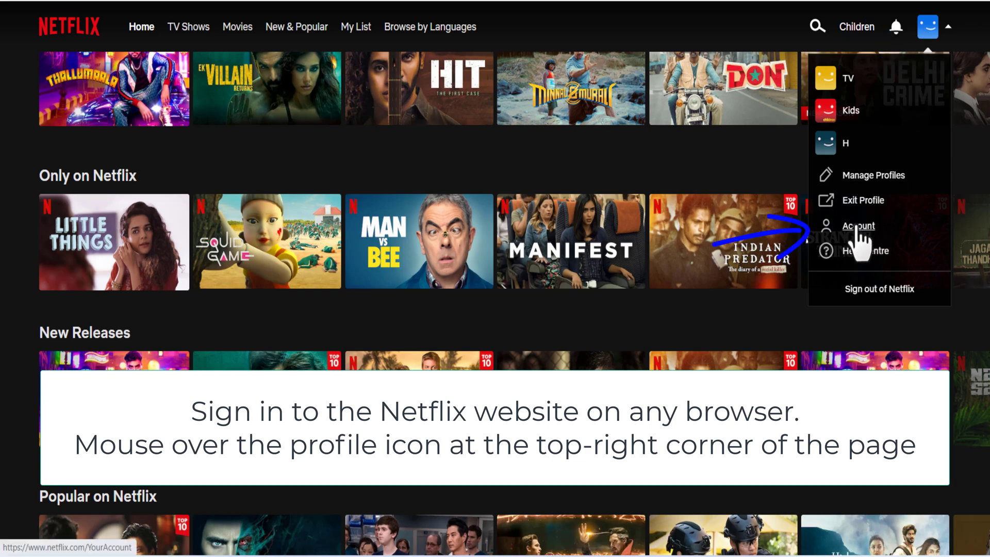
Go to the Netflix Account page from the profile menu.
{"action": "left_click", "coordinate": [858, 226]}
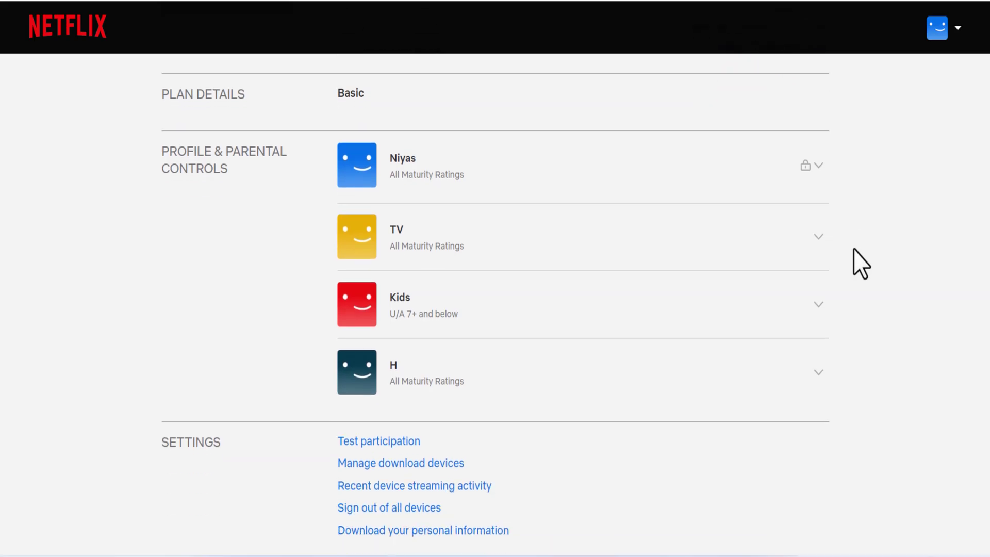
Expand the Niyas profile row and view its Viewing activity list.
{"action": "scroll", "scroll_direction": "down", "scroll_amount": 3}
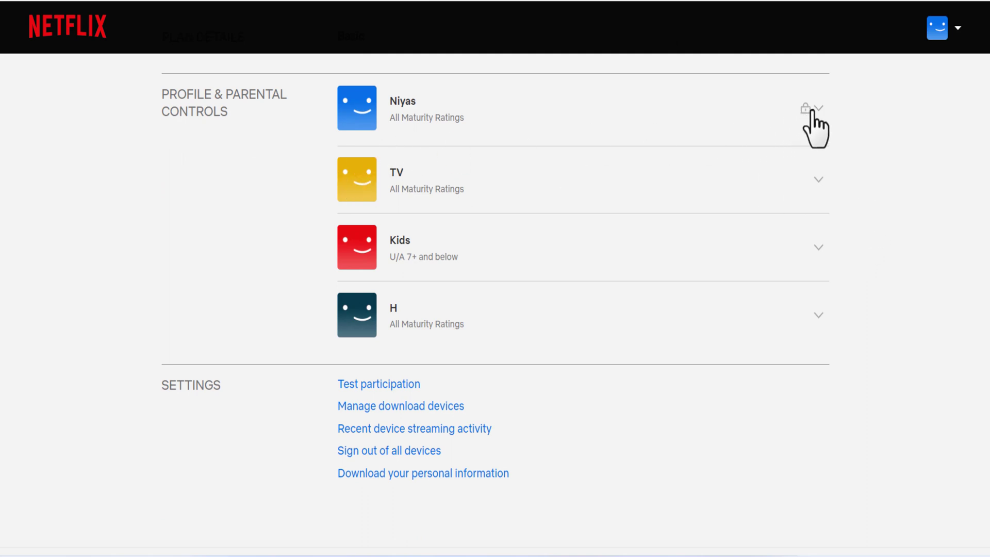
{"action": "left_click", "coordinate": [818, 108]}
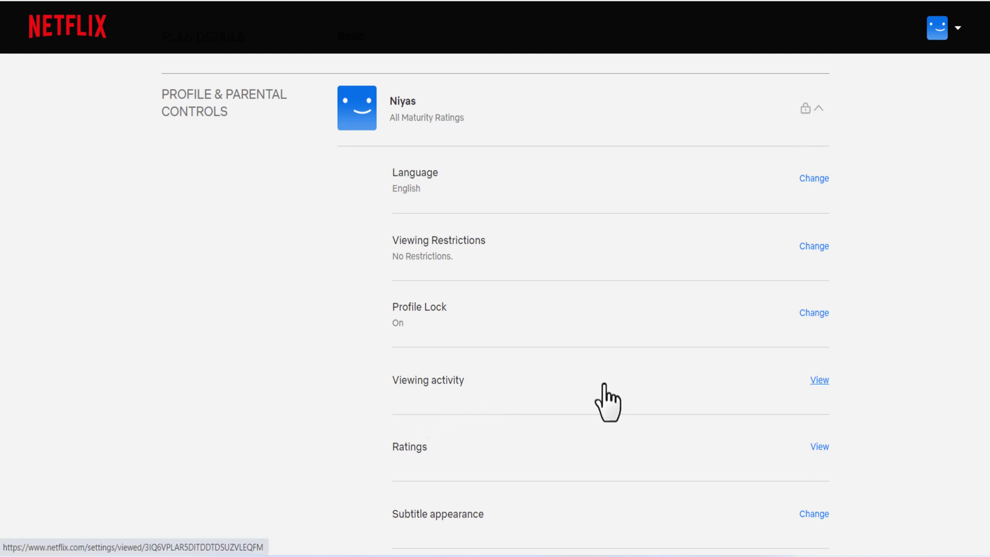
{"action": "left_click", "coordinate": [819, 380]}
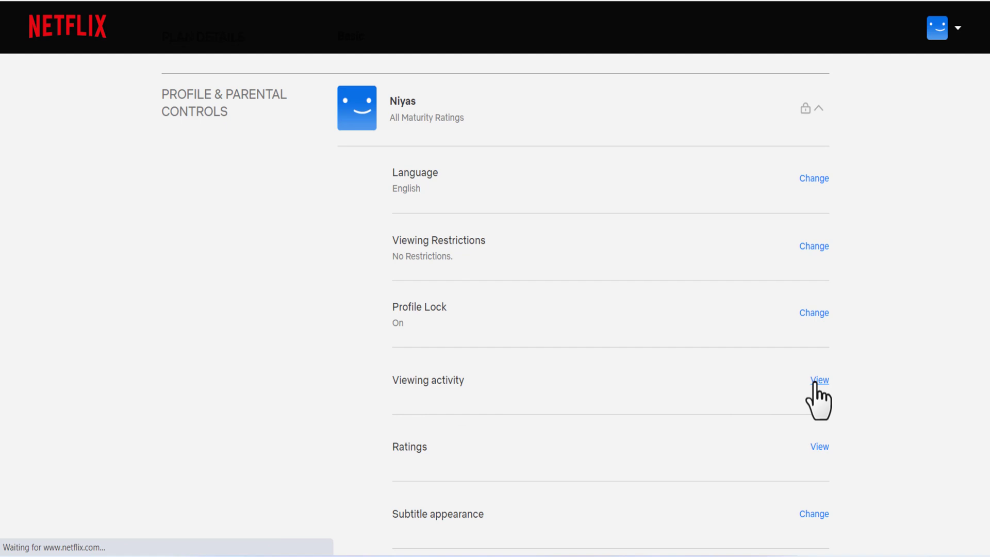
{"action": "left_click", "coordinate": [818, 380]}
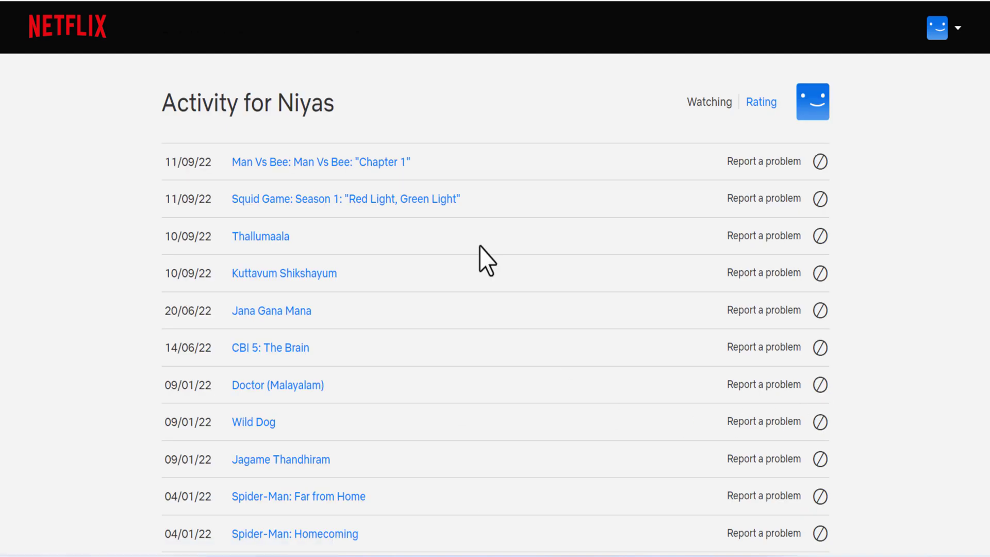
{"action": "mouse_move", "coordinate": [559, 186]}
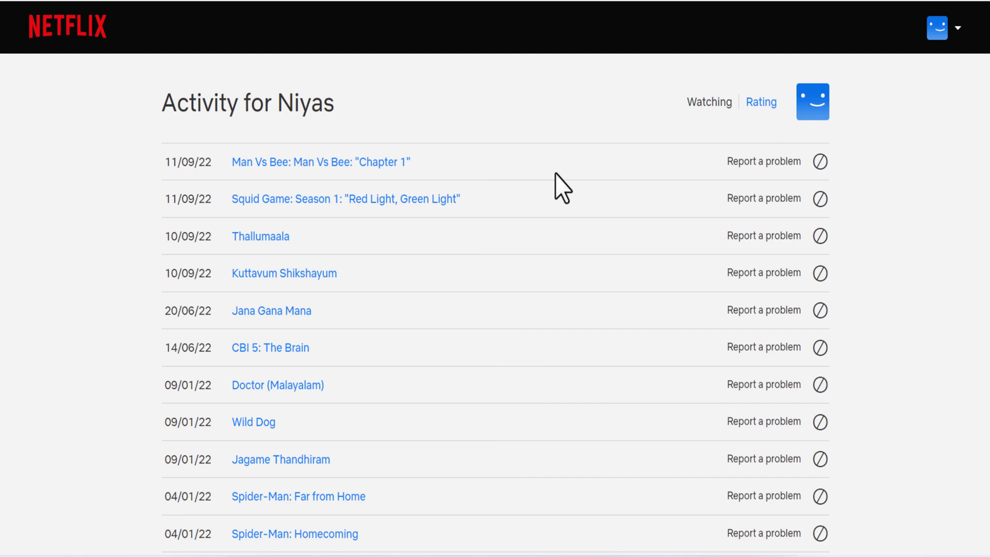
{"action": "mouse_move", "coordinate": [821, 160]}
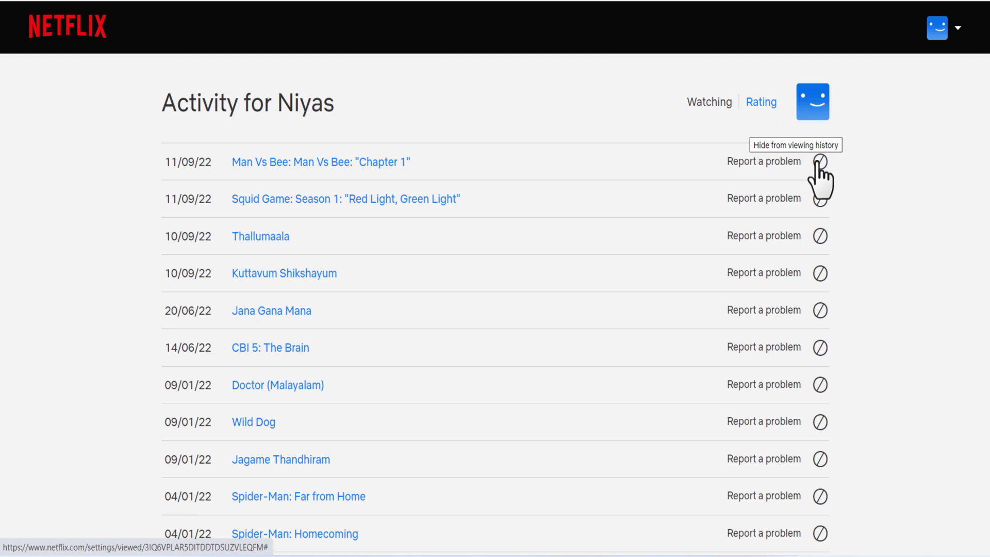
Hide the Man Vs Bee 'Chapter 1' episode from the Niyas viewing history.
{"action": "left_click", "coordinate": [819, 161]}
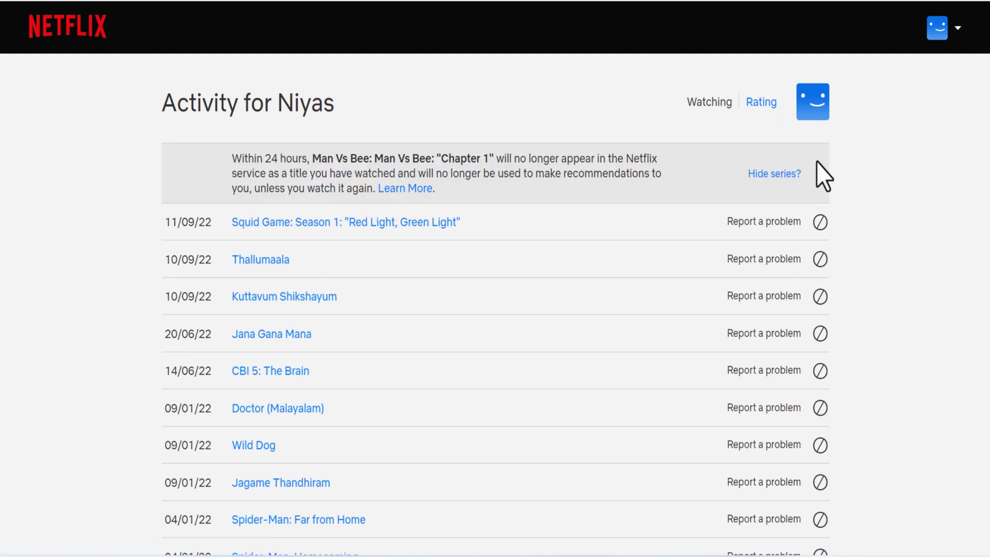
{"action": "mouse_move", "coordinate": [676, 170]}
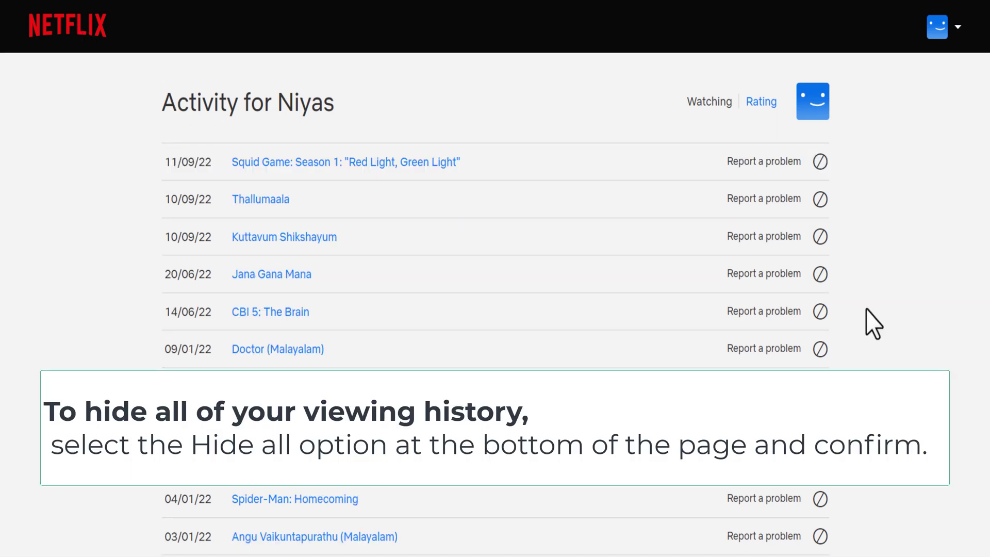
Request Hide all at the bottom of the Niyas activity list.
{"action": "scroll", "scroll_direction": "down", "scroll_amount": 3}
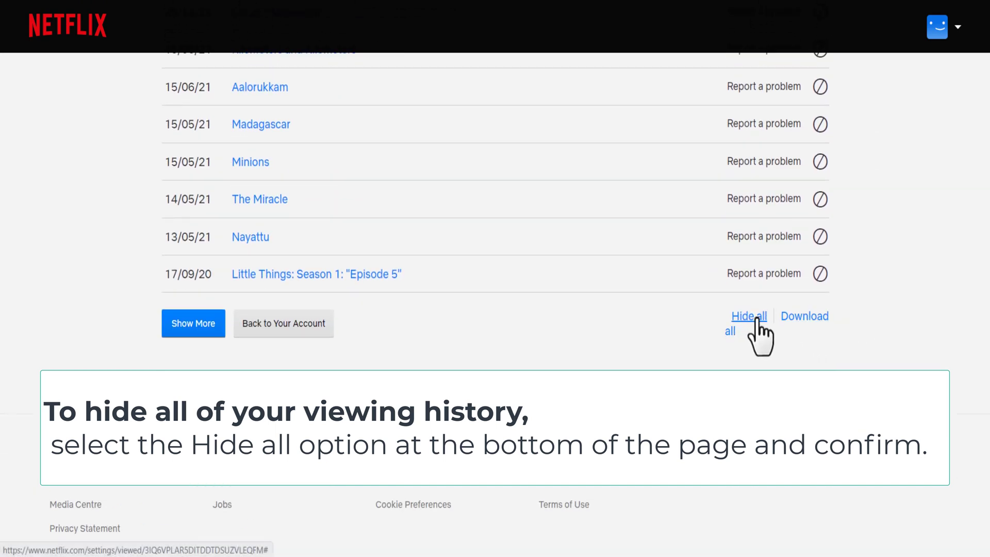
{"action": "left_click", "coordinate": [749, 317]}
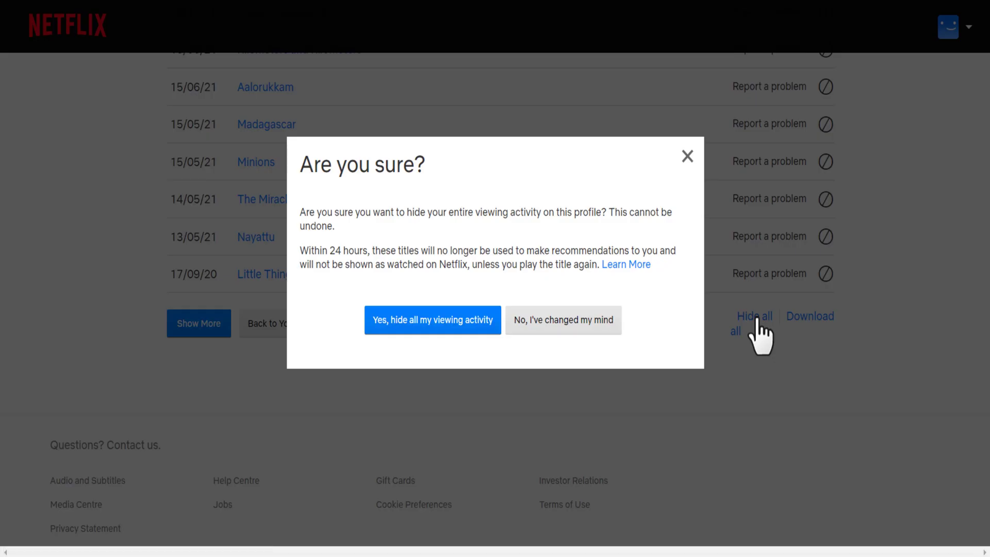
{"action": "mouse_move", "coordinate": [675, 355]}
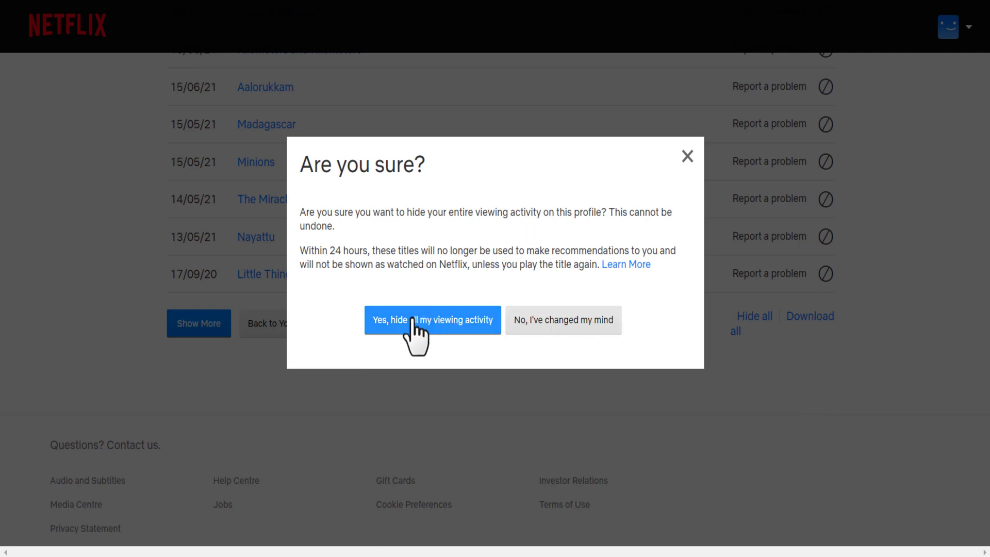
Confirm 'Yes, hide all my viewing activity' so the page reads nothing watched yet.
{"action": "left_click", "coordinate": [433, 320]}
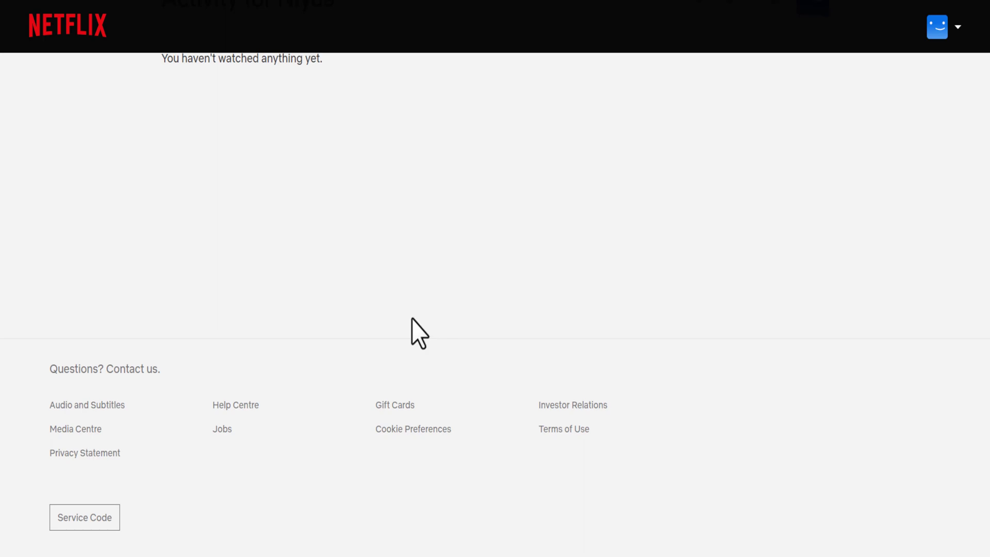
{"action": "scroll", "scroll_direction": "up", "scroll_amount": 3}
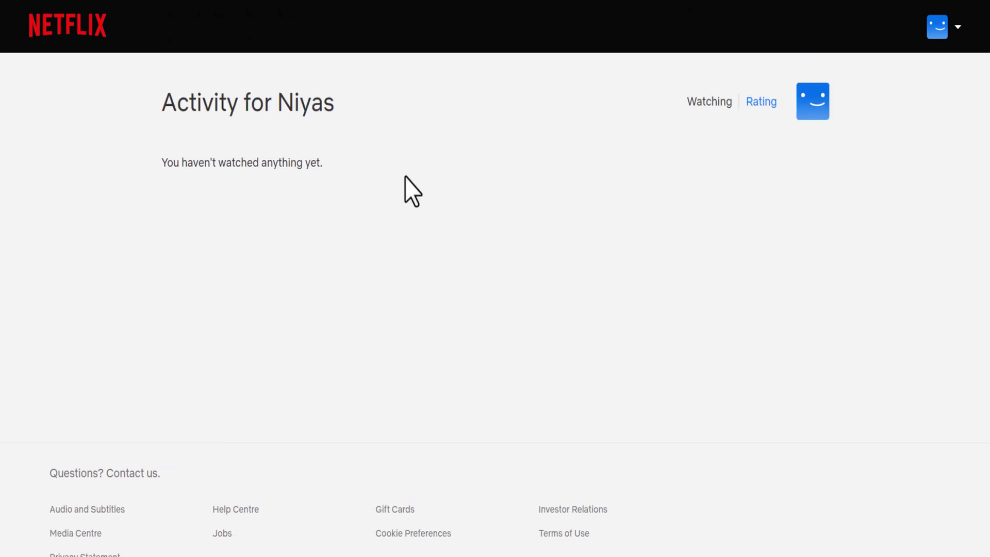
{"action": "mouse_move", "coordinate": [357, 248]}
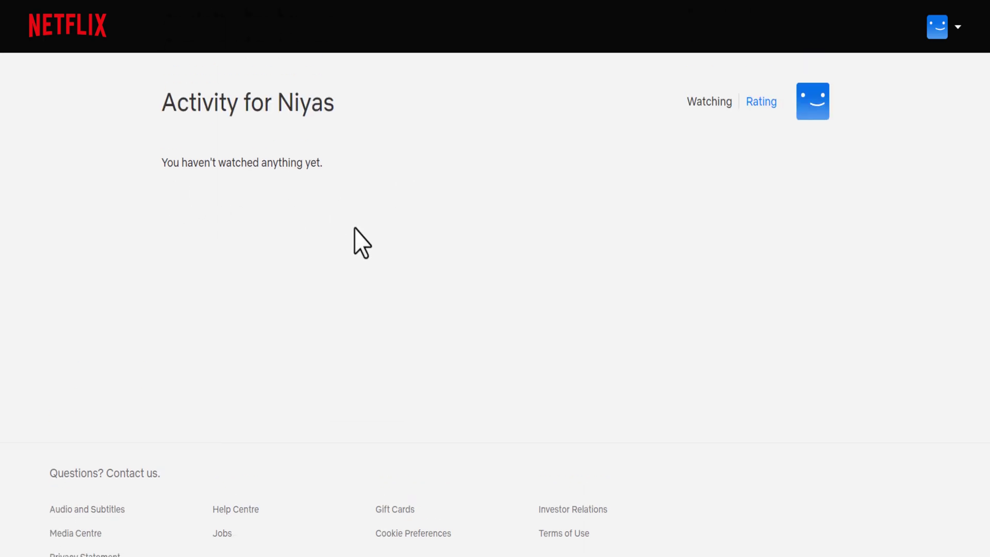